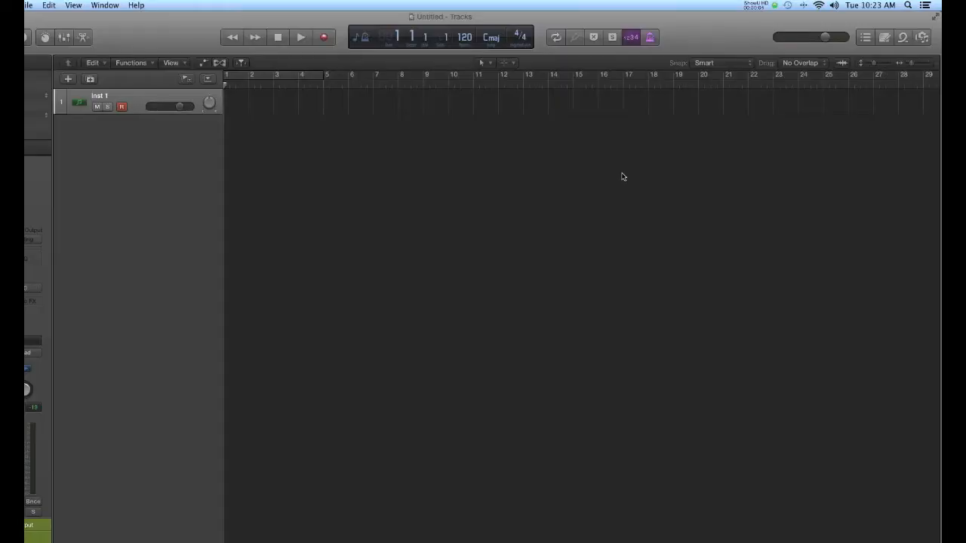
mouse_move(619, 176)
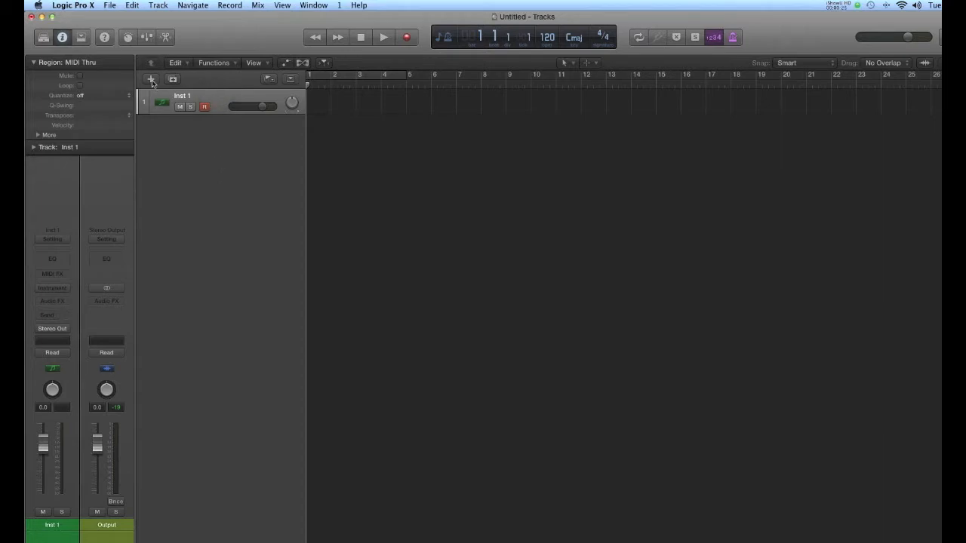
- Add one new software instrument track, Inst 2, from the New Tracks dialog
click(150, 79)
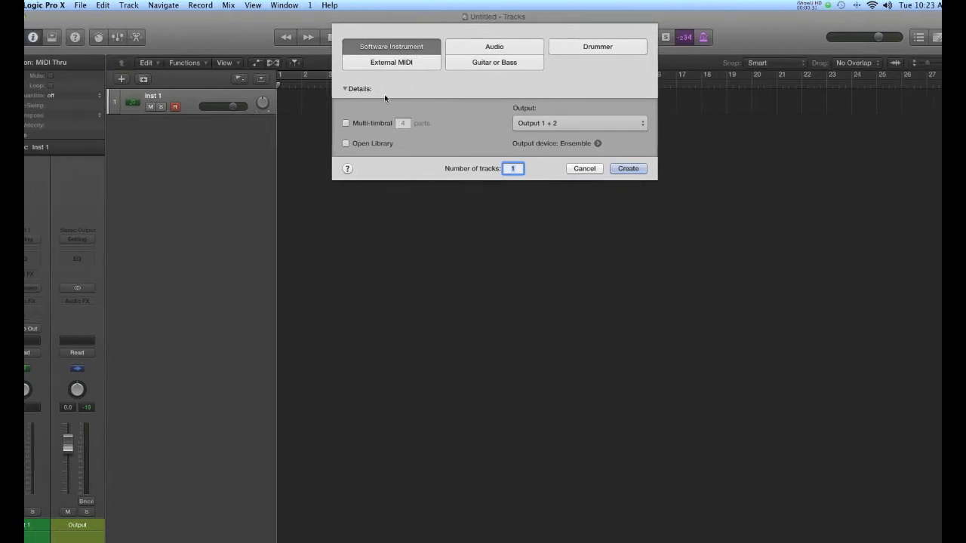
click(628, 168)
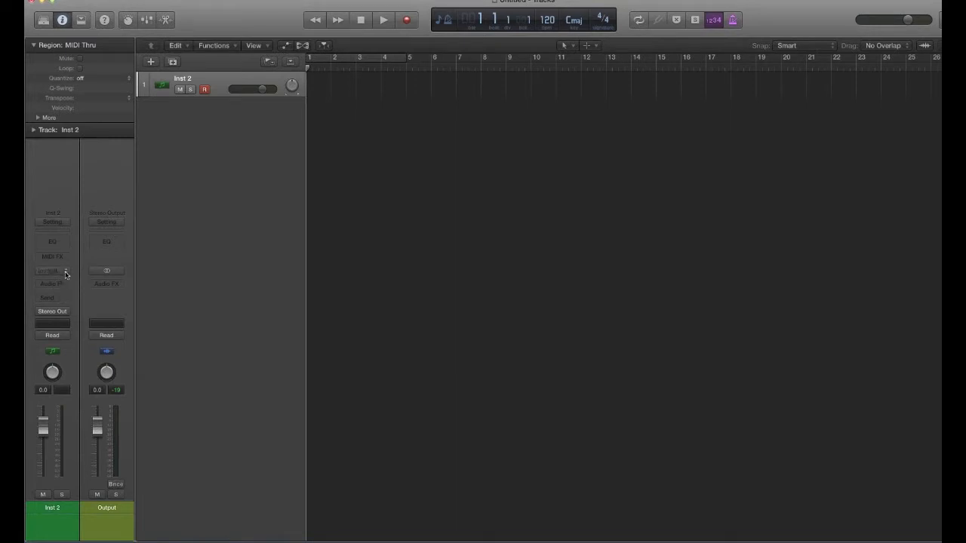
- Load Ultrabeat (Drum Synth) in Stereo into Inst 2's instrument slot
click(52, 270)
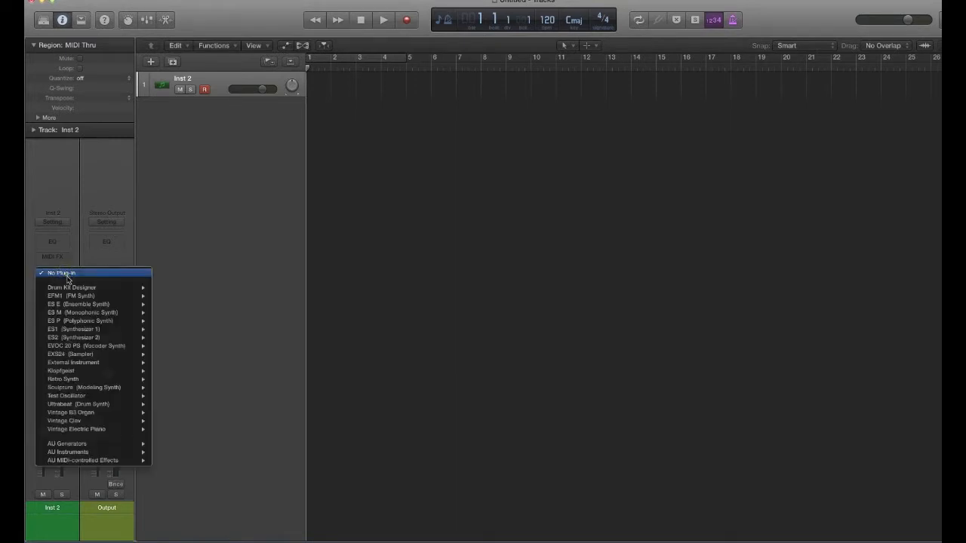
mouse_move(75, 338)
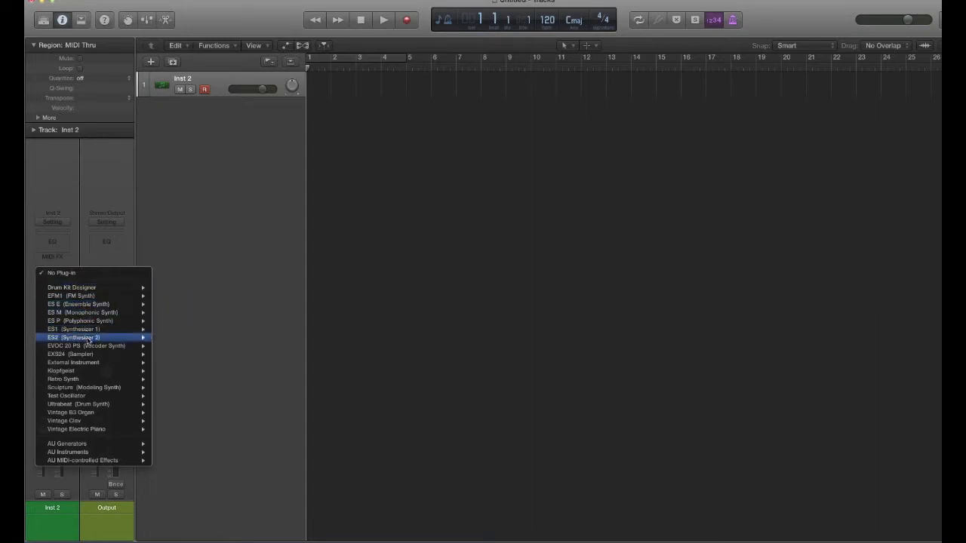
mouse_move(83, 404)
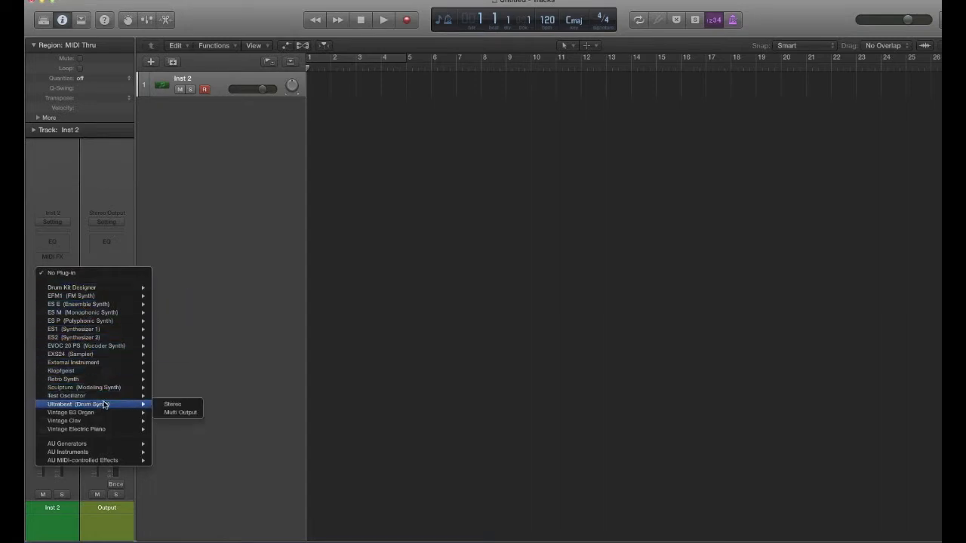
mouse_move(180, 413)
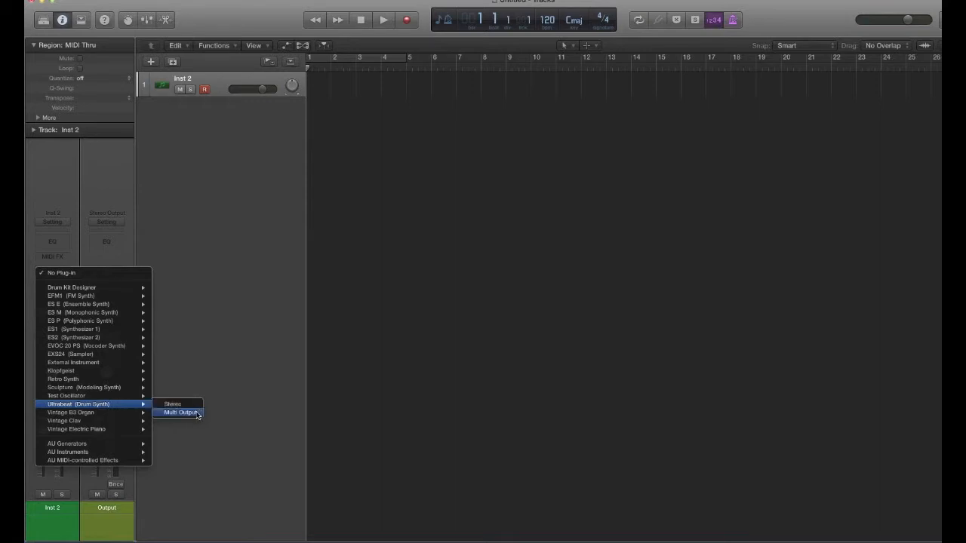
mouse_move(174, 404)
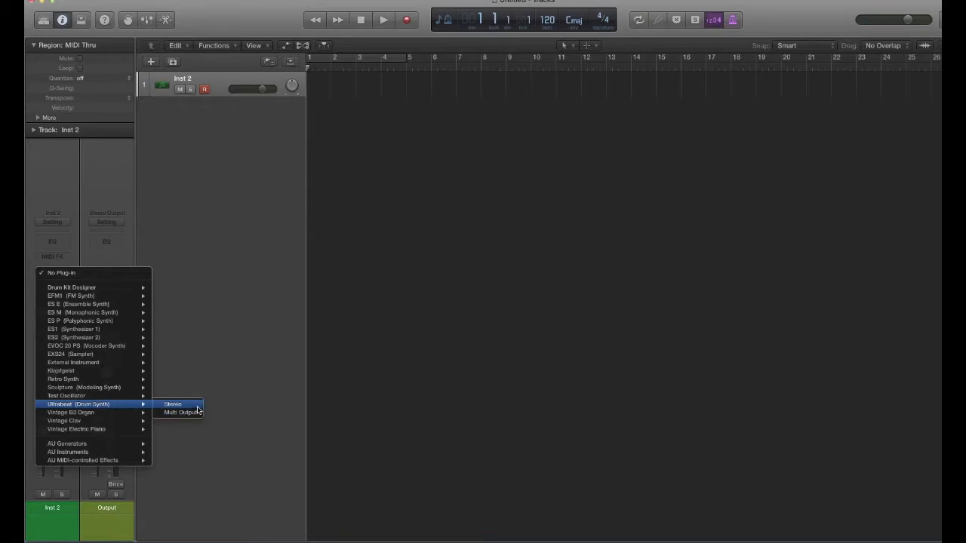
mouse_move(197, 409)
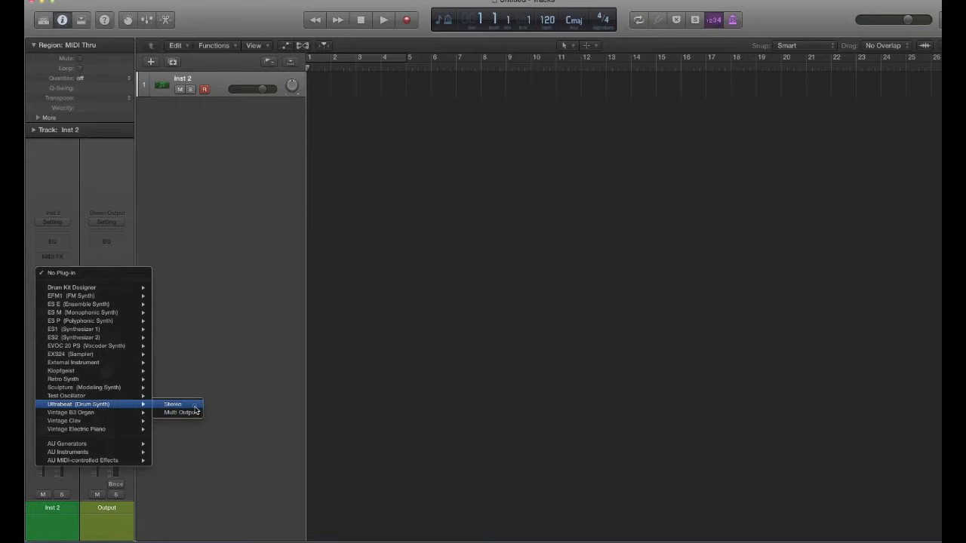
click(172, 404)
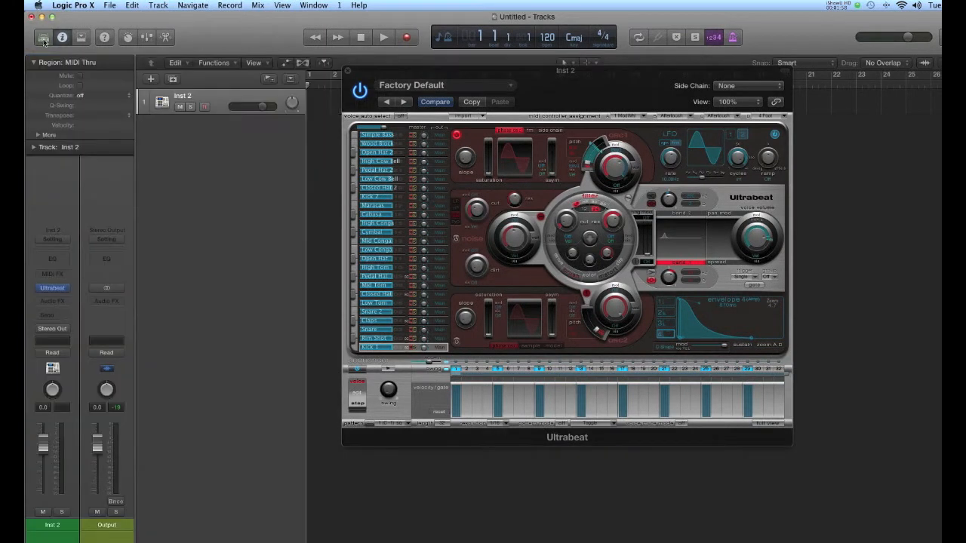
mouse_move(43, 37)
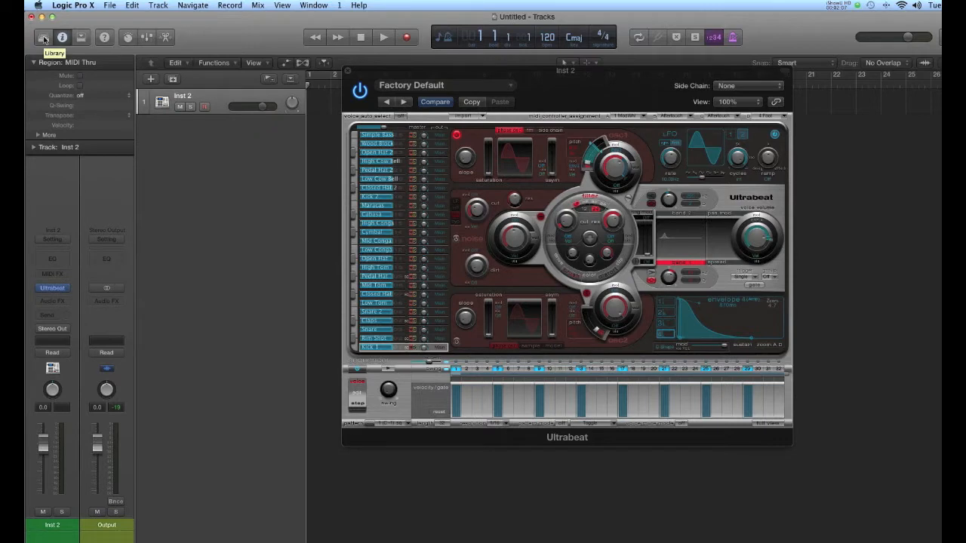
- Load the Classic Hip Hop Remix Kit from the Library's Drum Kits list
click(43, 37)
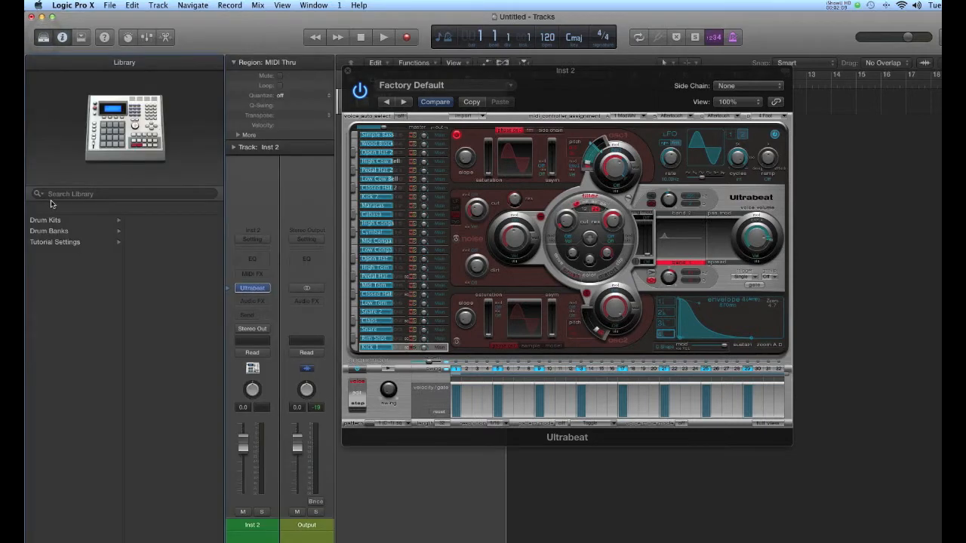
click(45, 220)
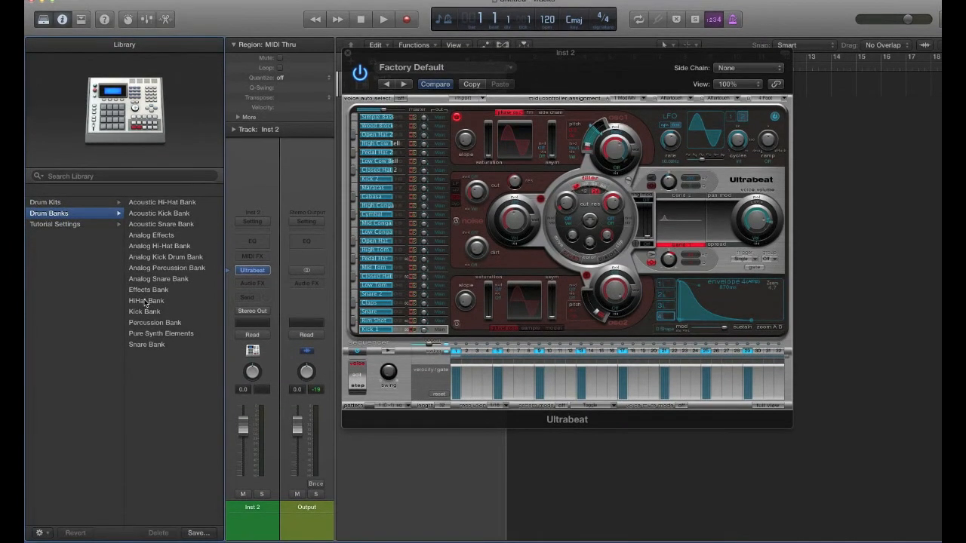
click(45, 220)
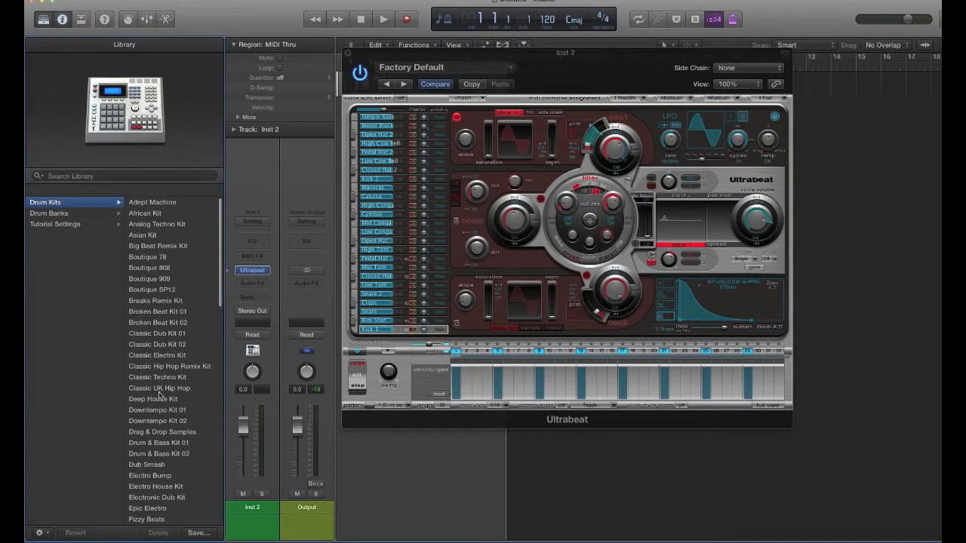
scroll(down, 3)
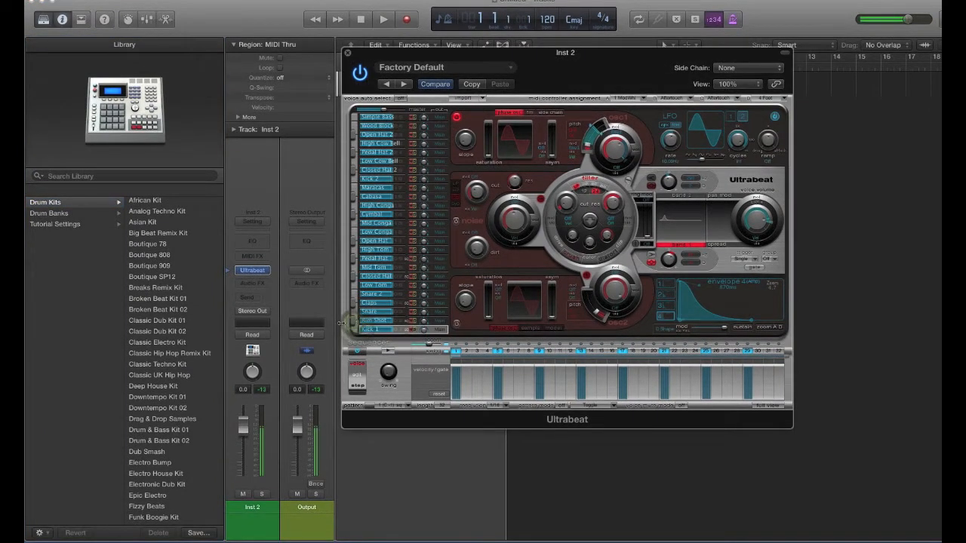
click(170, 353)
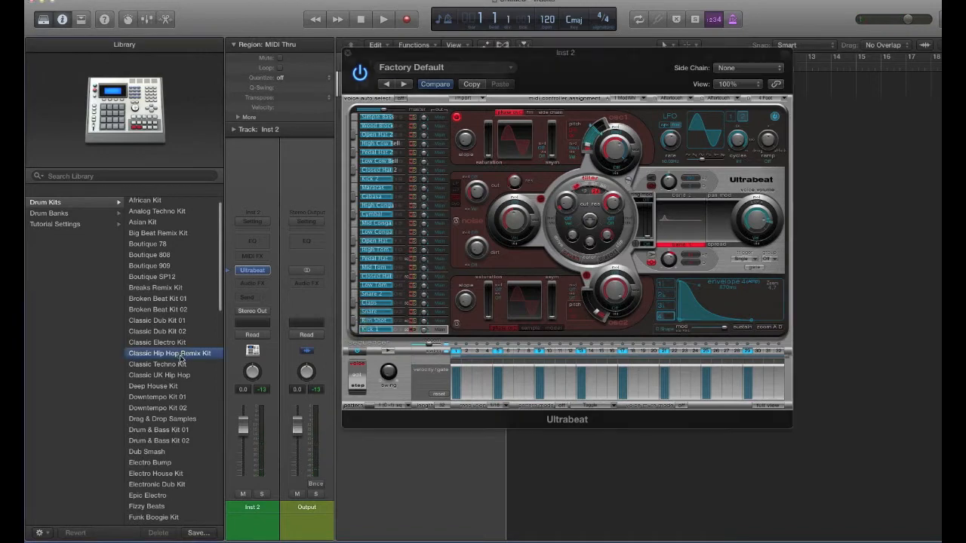
double_click(170, 353)
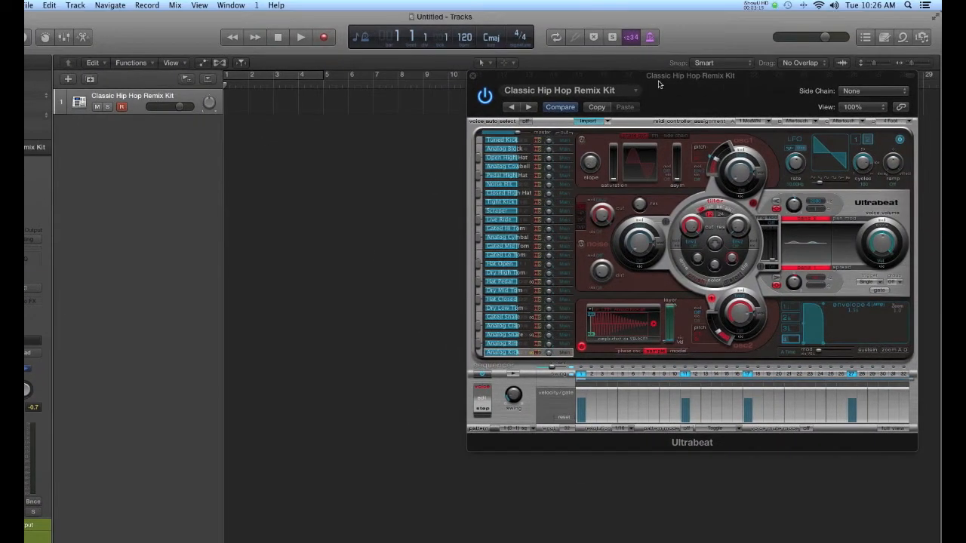
- Raise the Ultrabeat window and pick a step pattern from the pattern menu
drag(691, 76, 643, 49)
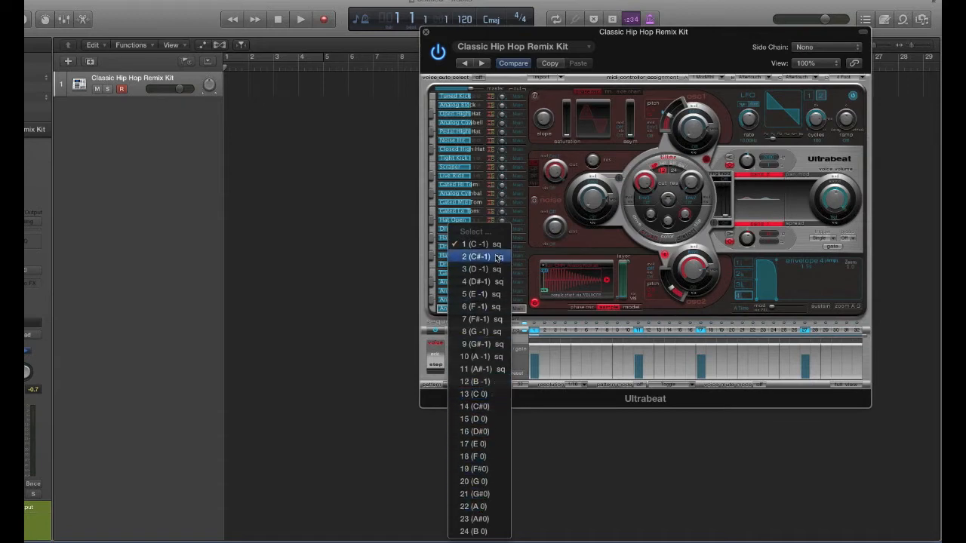
click(479, 256)
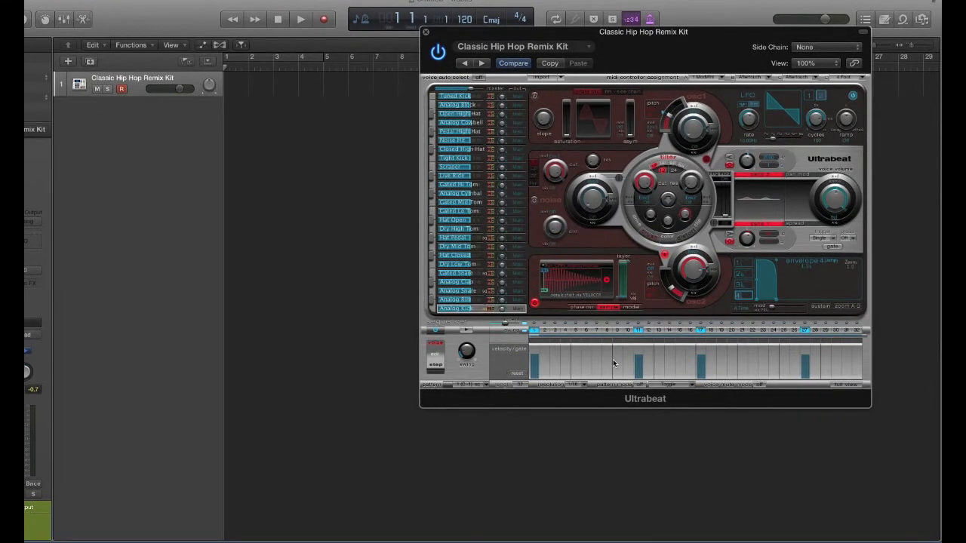
mouse_move(857, 394)
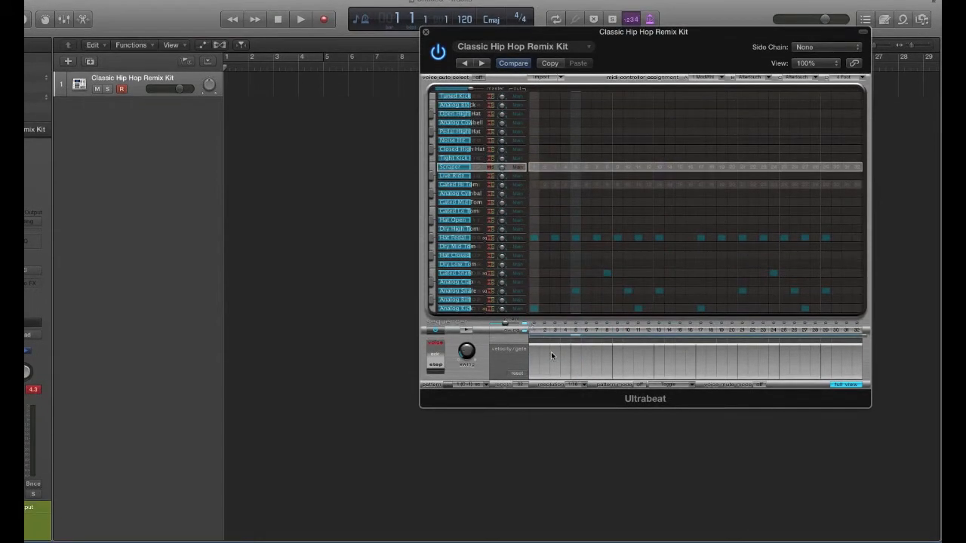
mouse_move(794, 358)
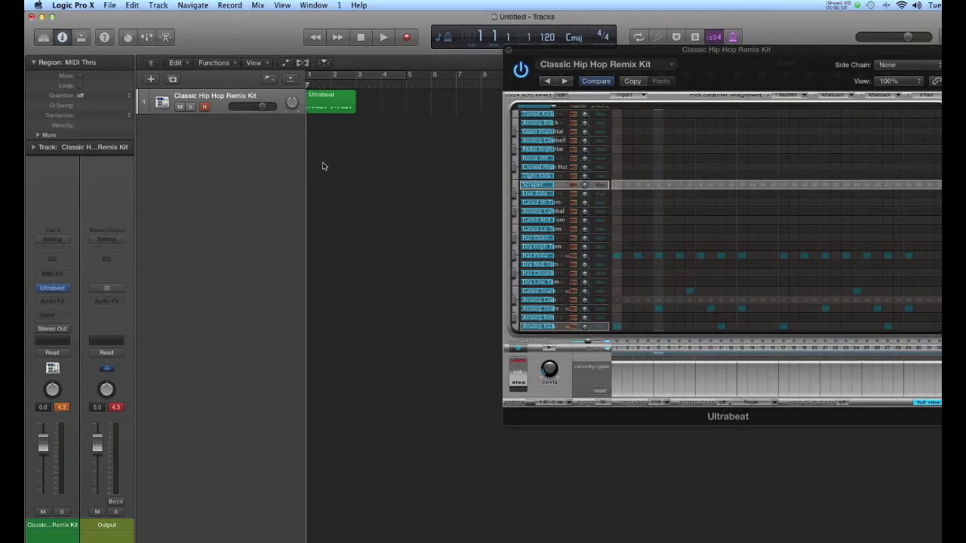
mouse_move(326, 147)
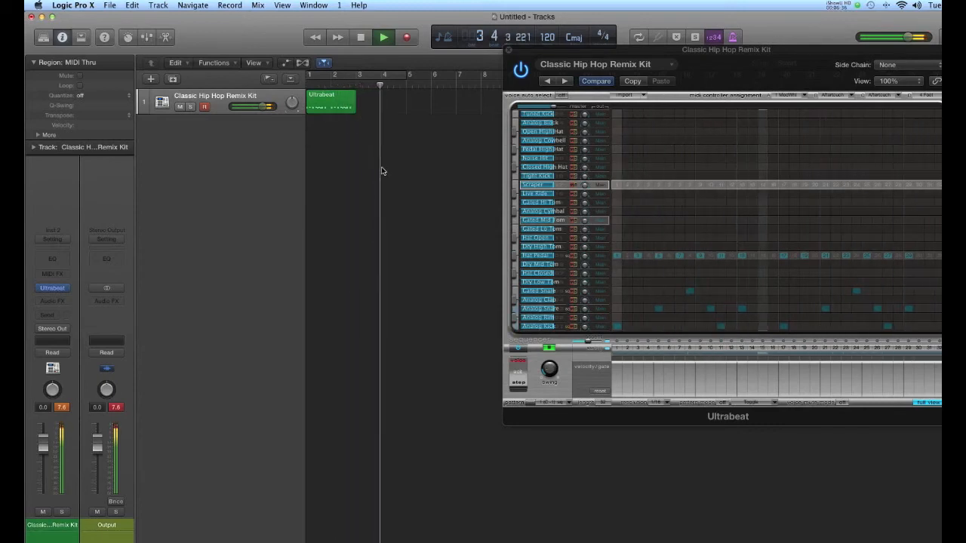
- Return to the beginning, play the beat, then stop playback
click(361, 37)
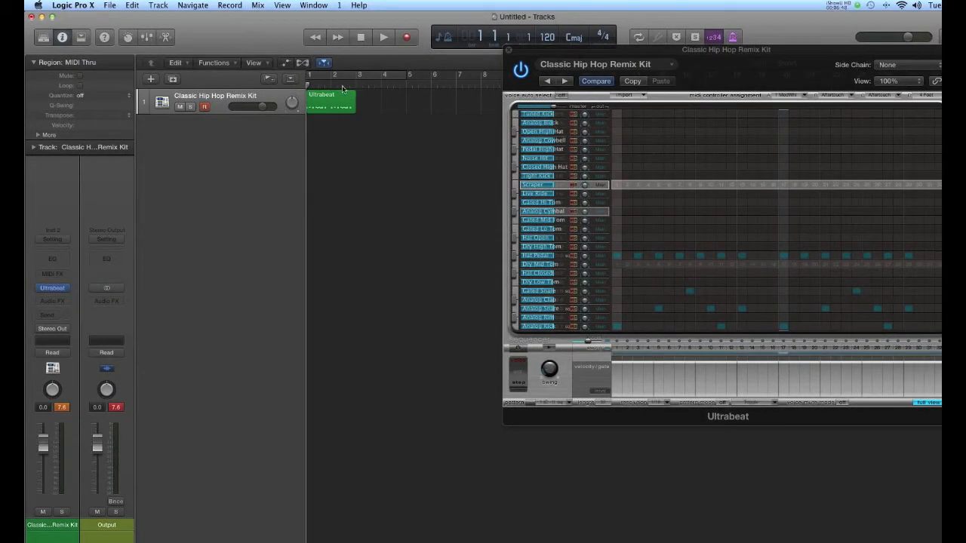
click(383, 37)
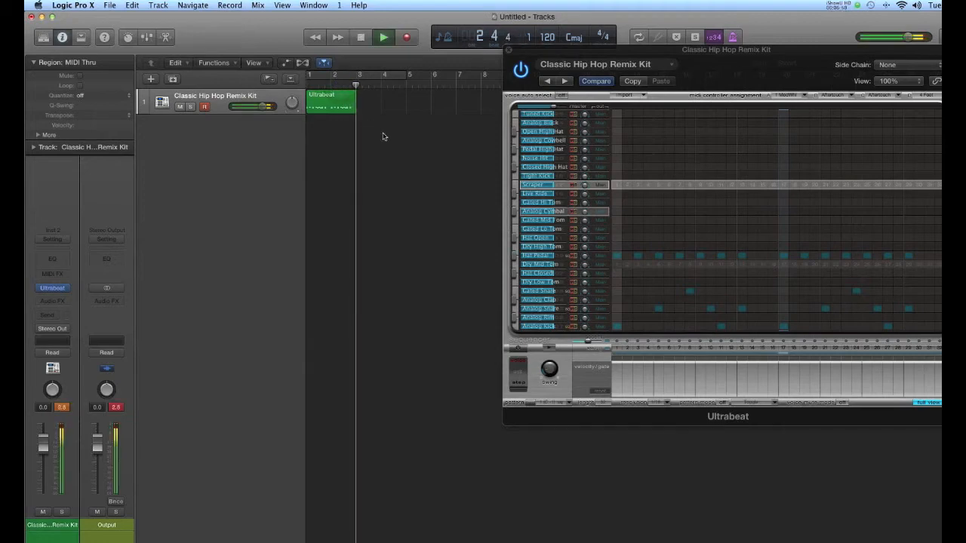
click(383, 36)
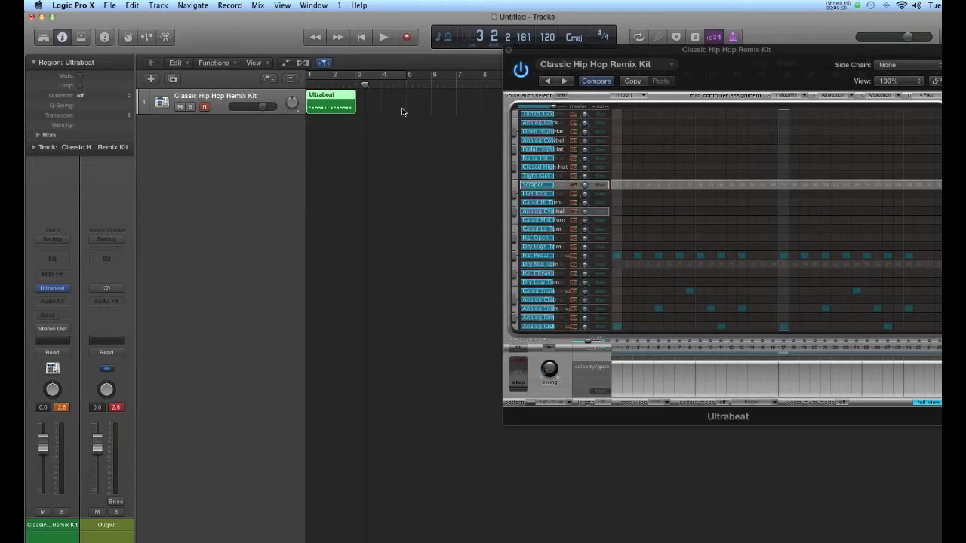
- Show the Ultrabeat region's 27 notes in the Piano Roll editor
double_click(331, 100)
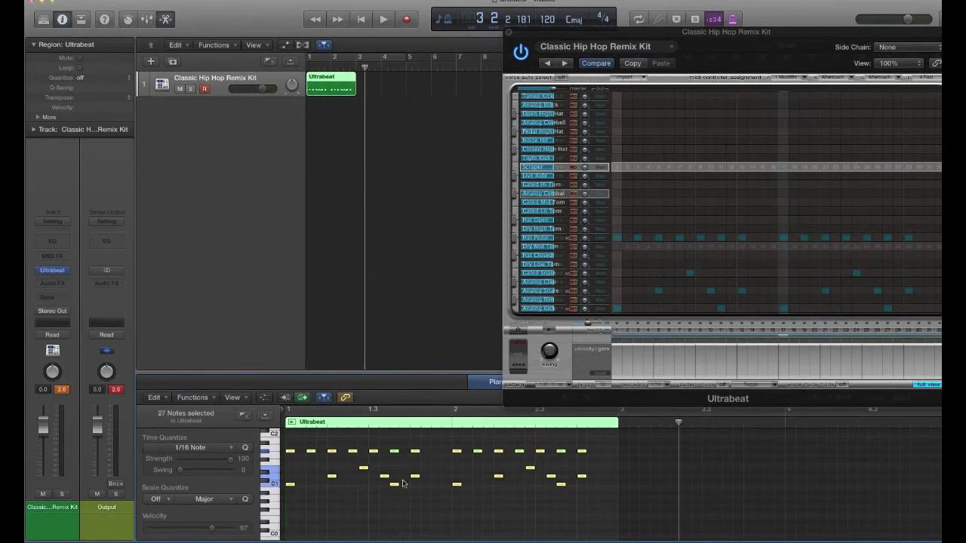
mouse_move(335, 458)
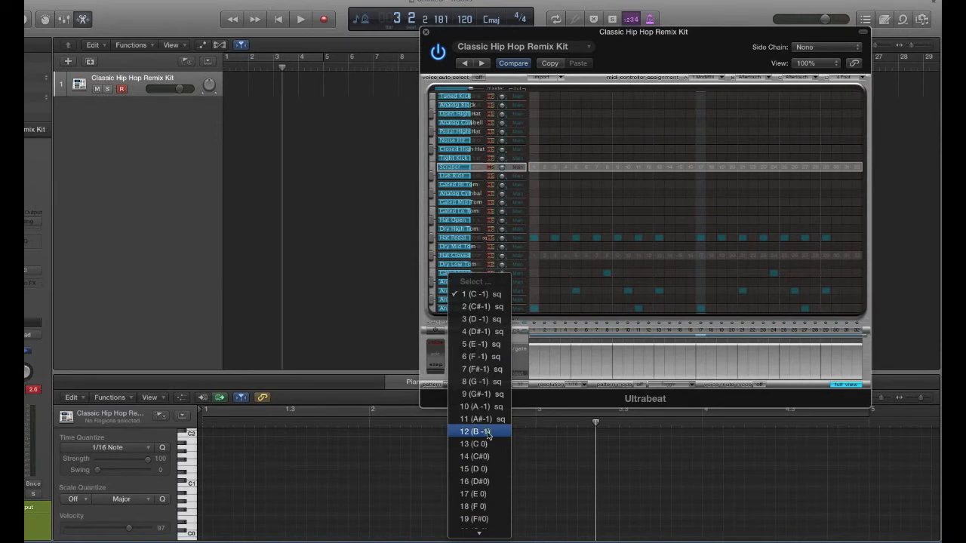
- Select empty pattern 12 (B -1) in Ultrabeat's pattern menu
click(480, 431)
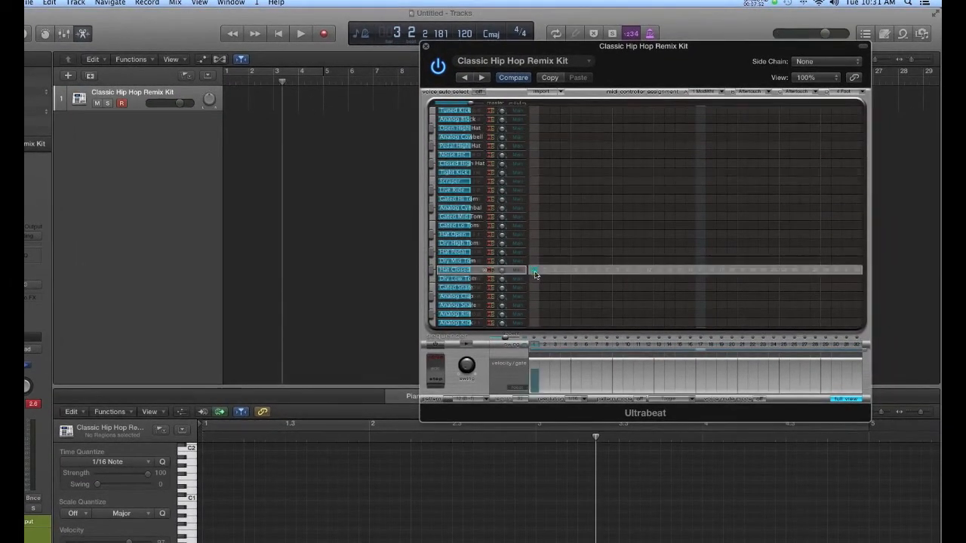
- Turn on every step in the Hat Closed row of the sequencer
drag(535, 270, 702, 269)
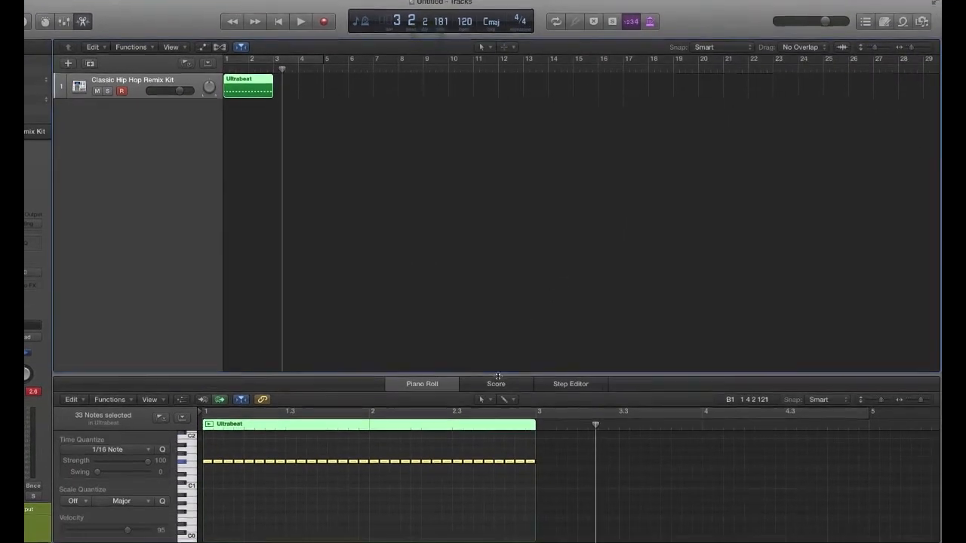
click(496, 383)
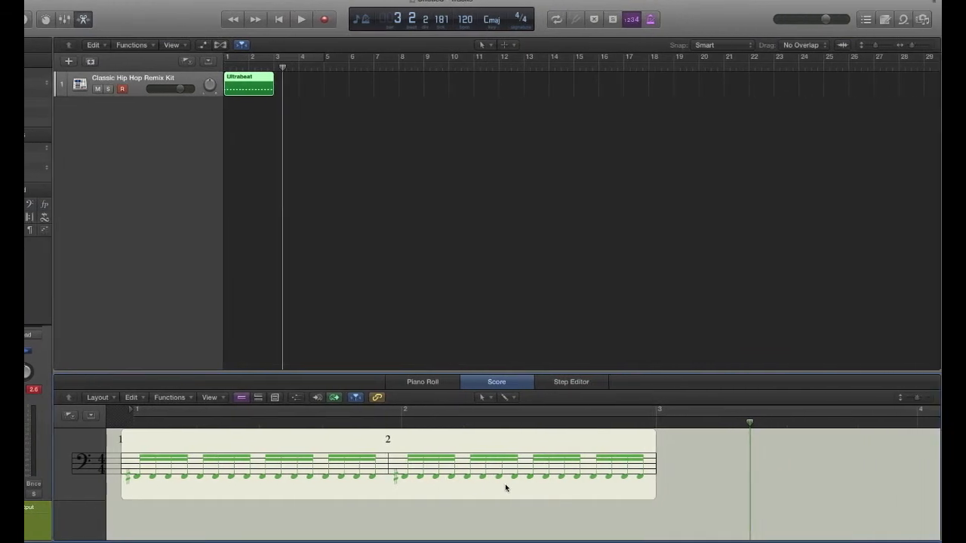
click(476, 382)
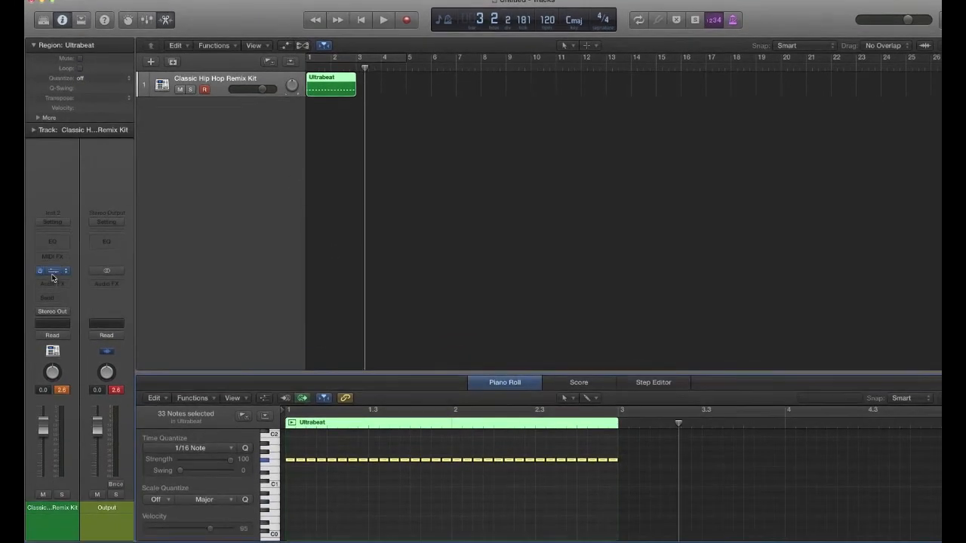
click(51, 271)
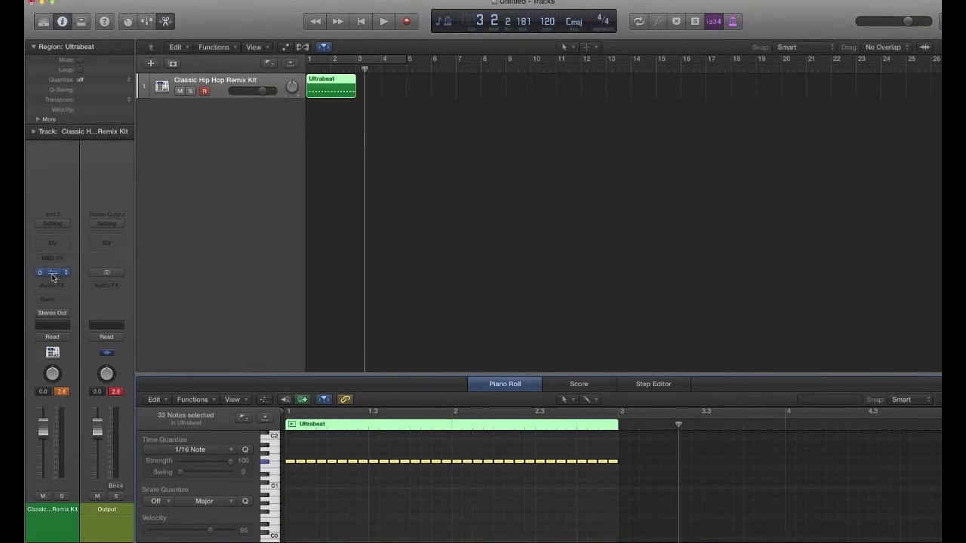
- Reopen the Ultrabeat editor from Inst 2's instrument slot
click(52, 272)
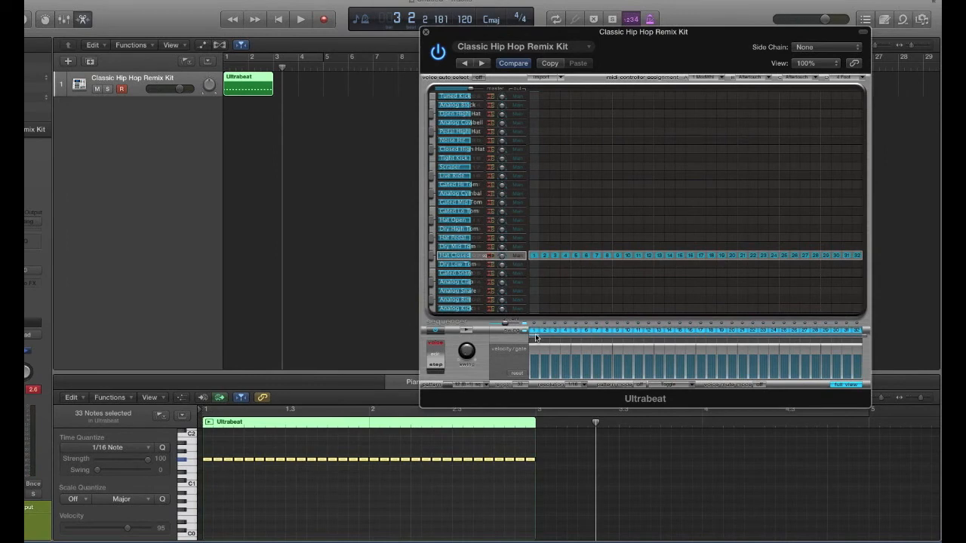
mouse_move(587, 329)
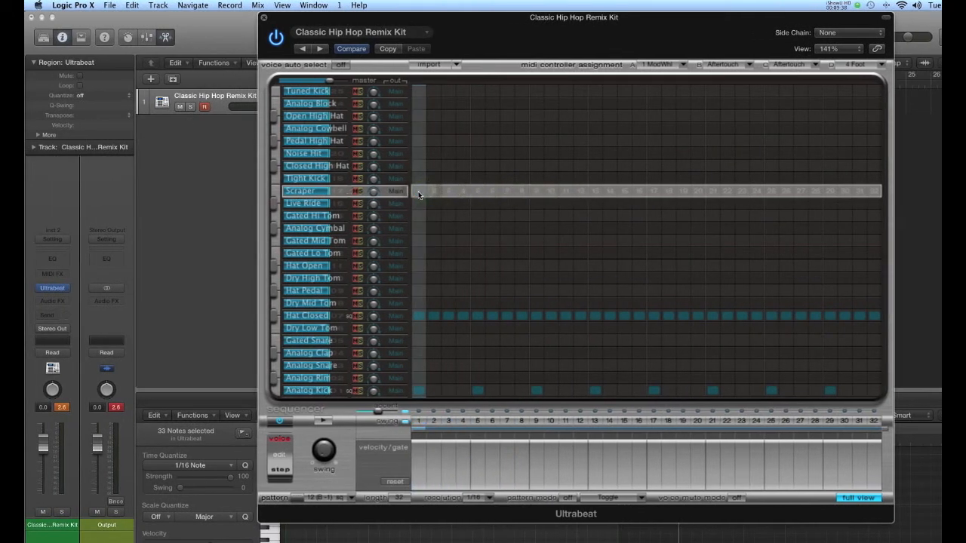
- Fill the Scraper row with hits on every upbeat via Add Every Upbeat
right_click(419, 195)
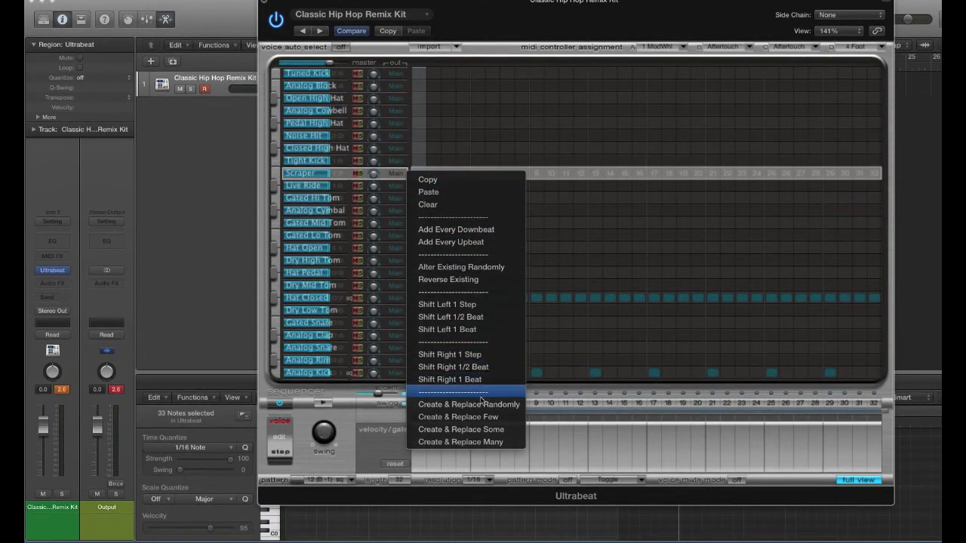
mouse_move(451, 255)
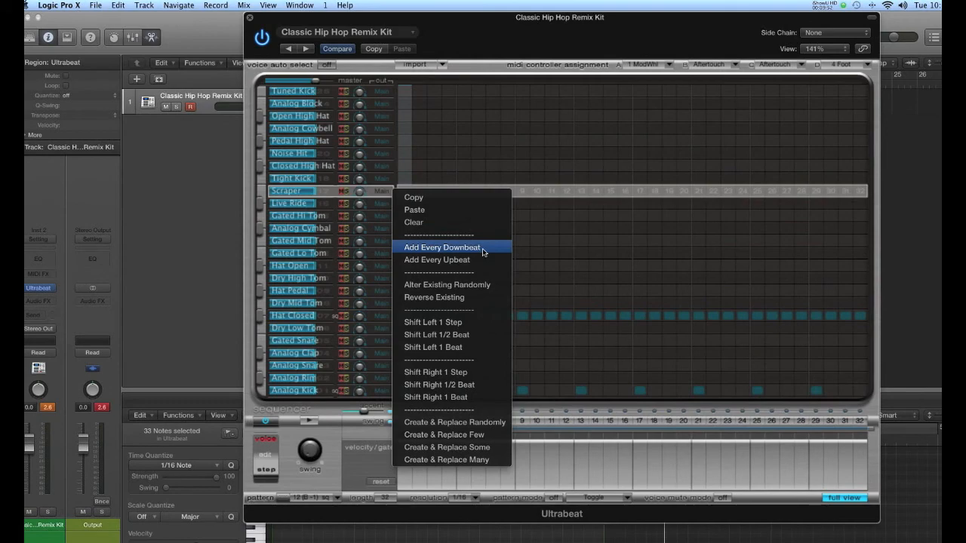
mouse_move(436, 260)
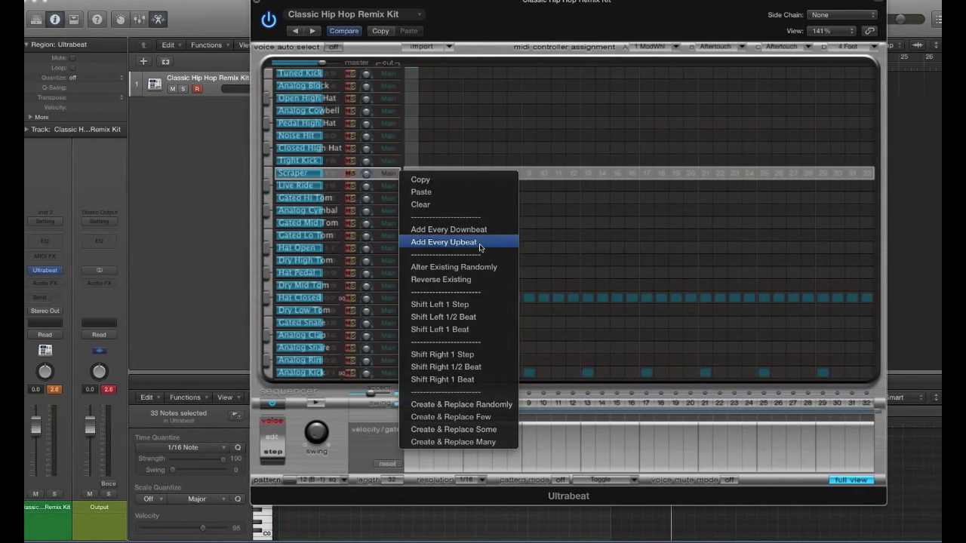
click(444, 242)
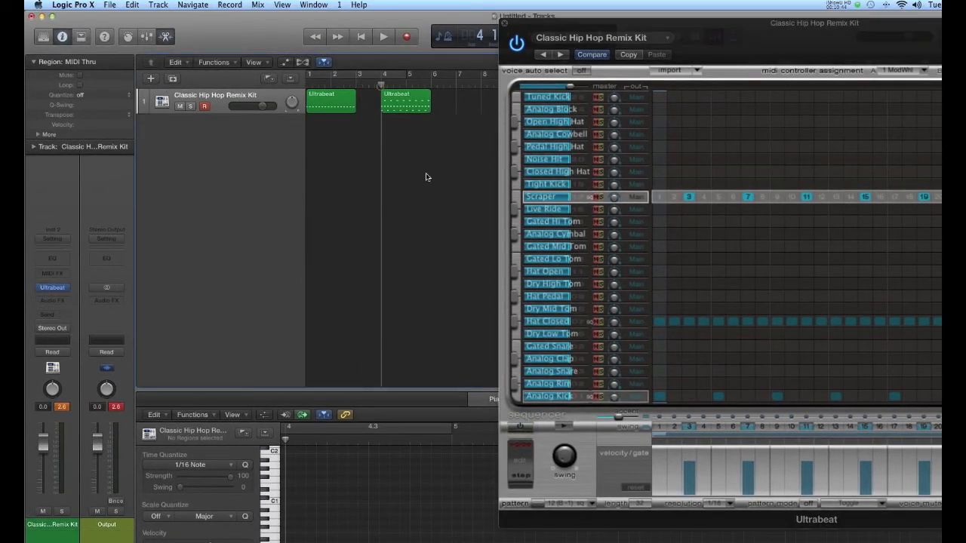
- Show Ultrabeat's Scraper voice synth settings and bring up the pattern list
click(384, 36)
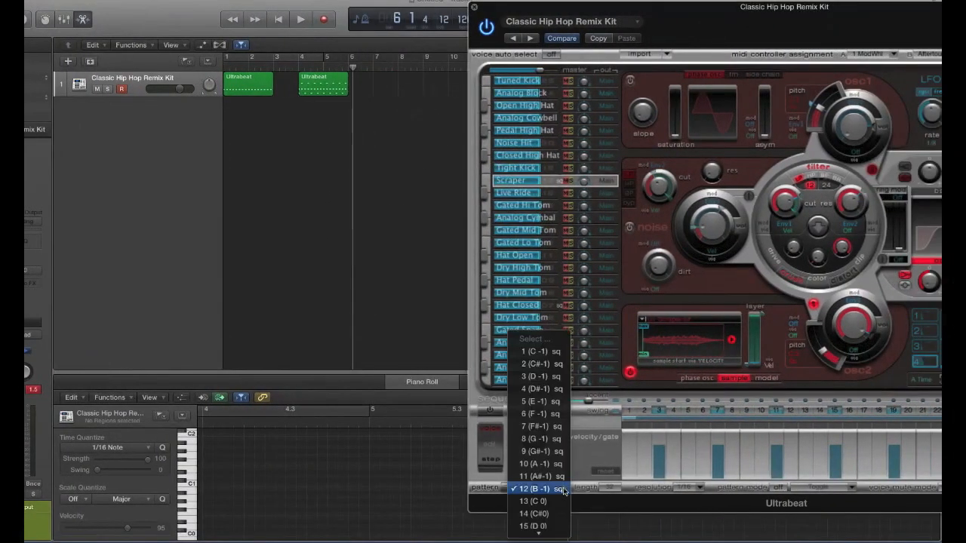
mouse_move(534, 501)
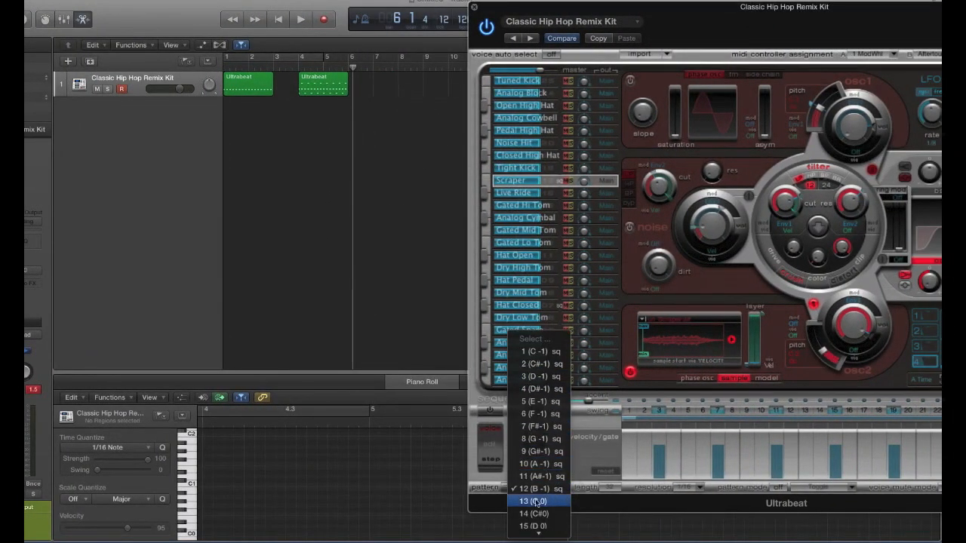